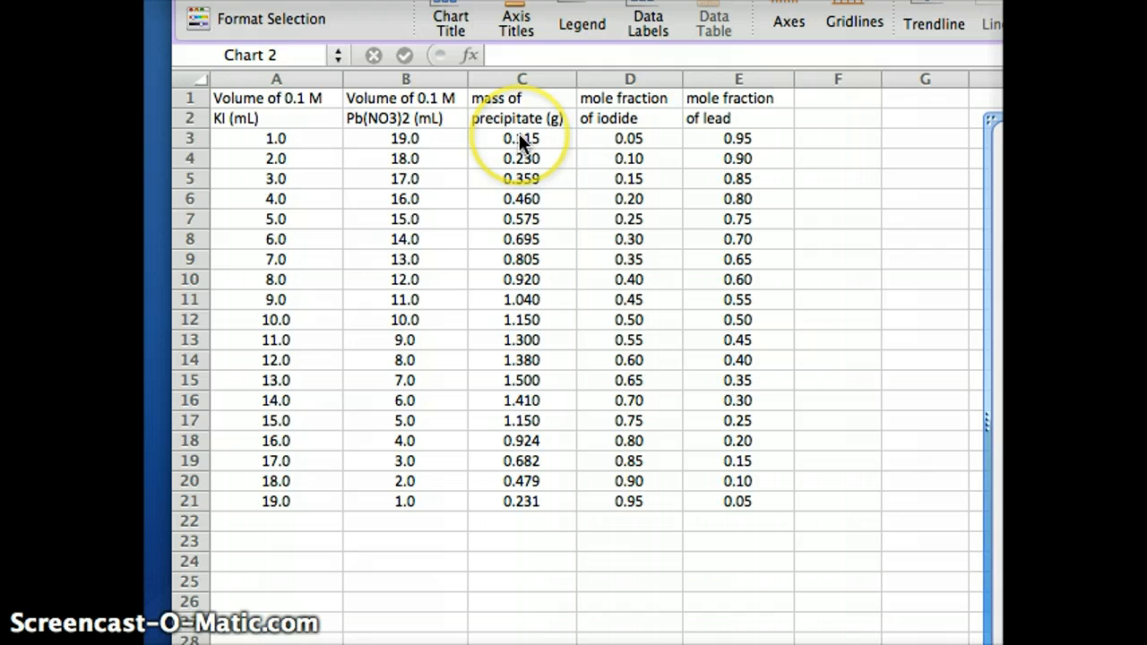
mouse_move(523, 290)
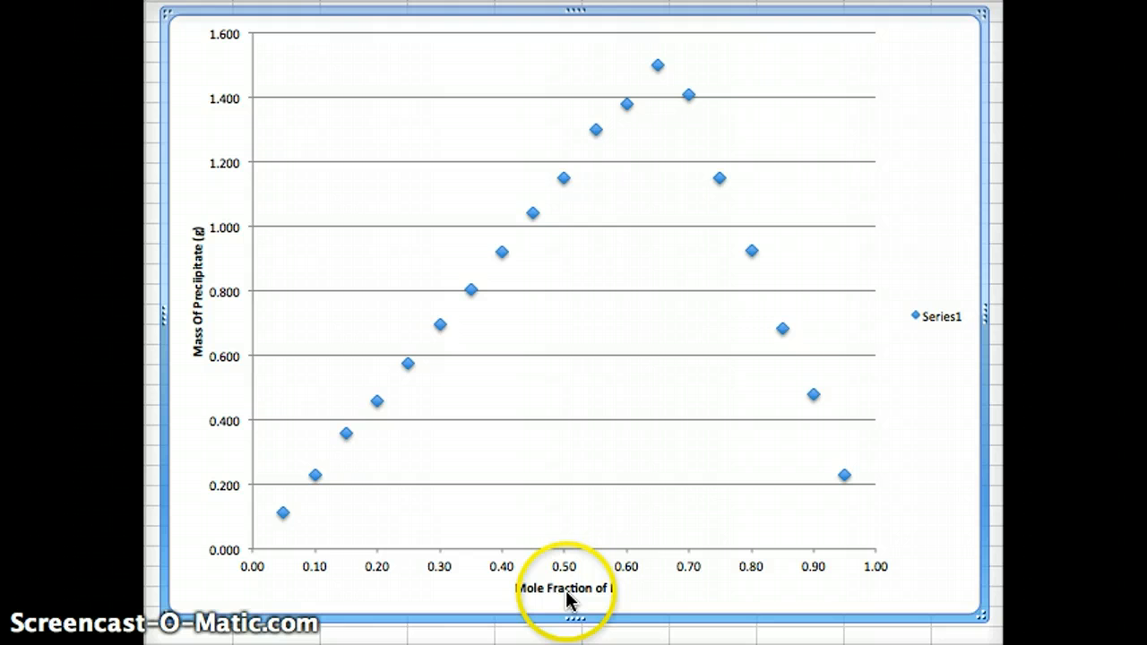
mouse_move(677, 598)
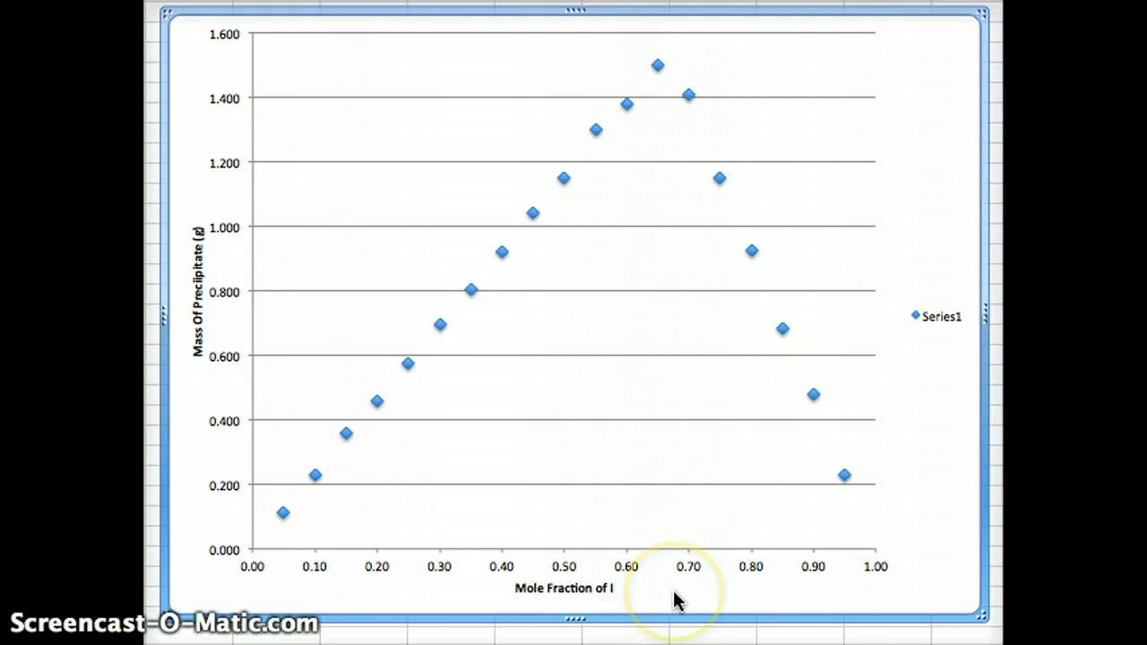
mouse_move(165, 348)
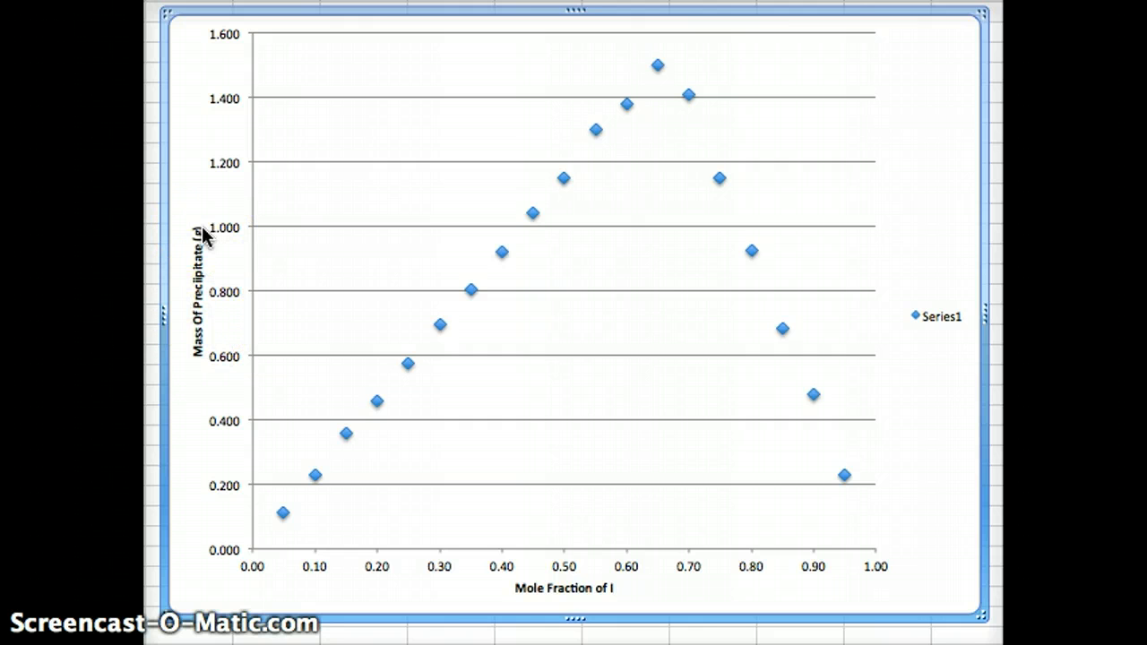
mouse_move(319, 473)
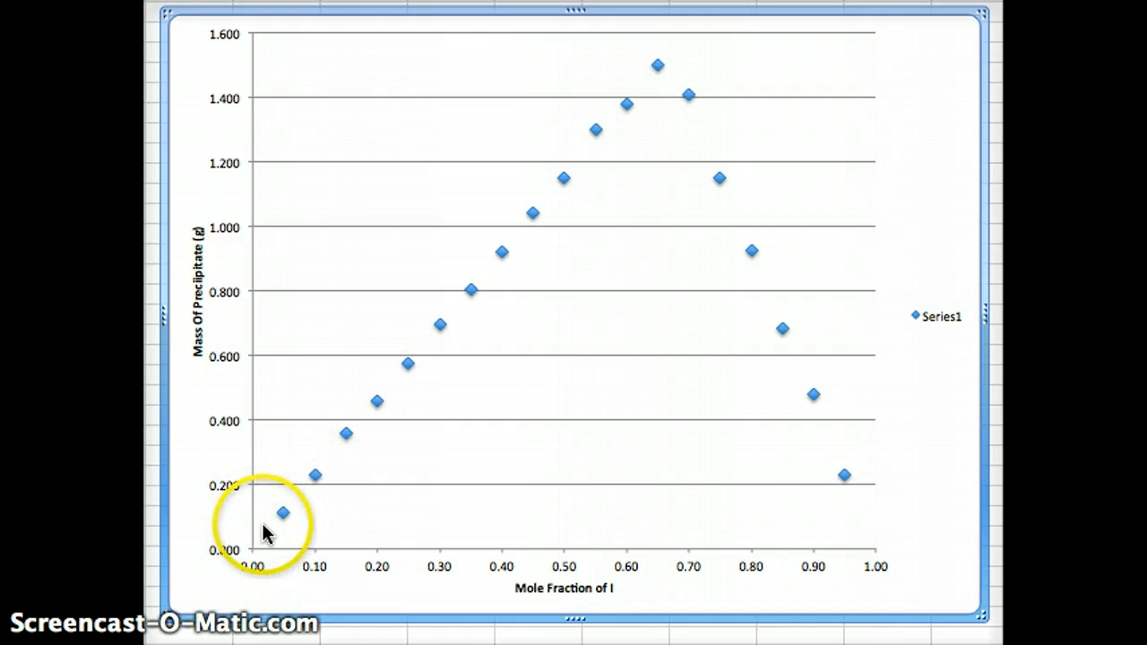
mouse_move(642, 97)
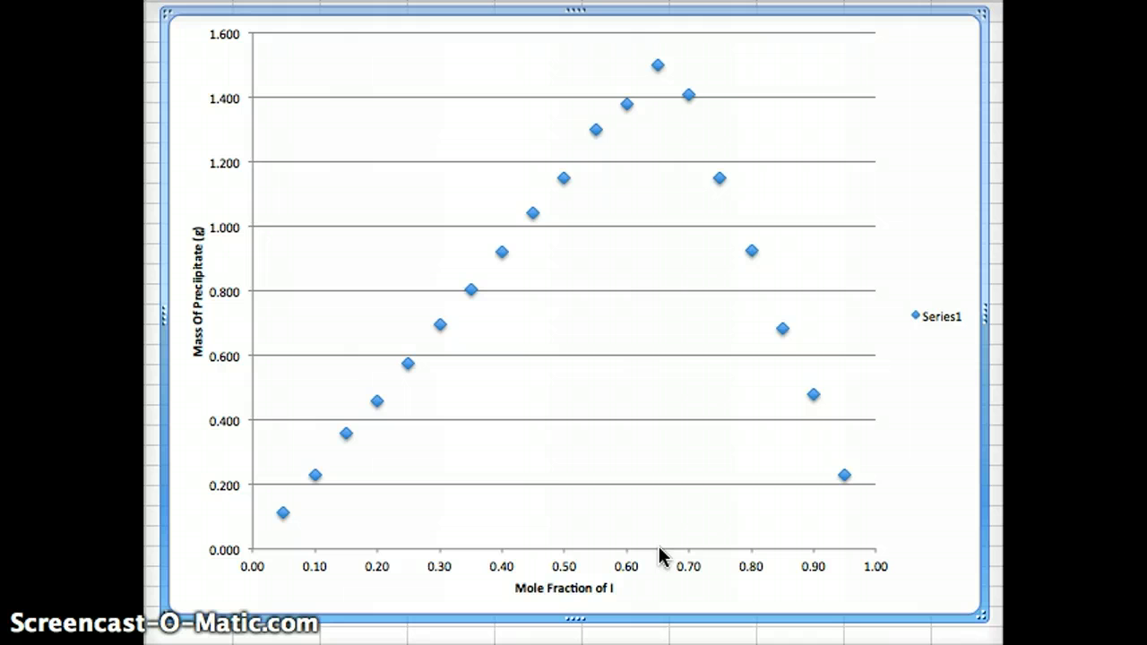
mouse_move(289, 521)
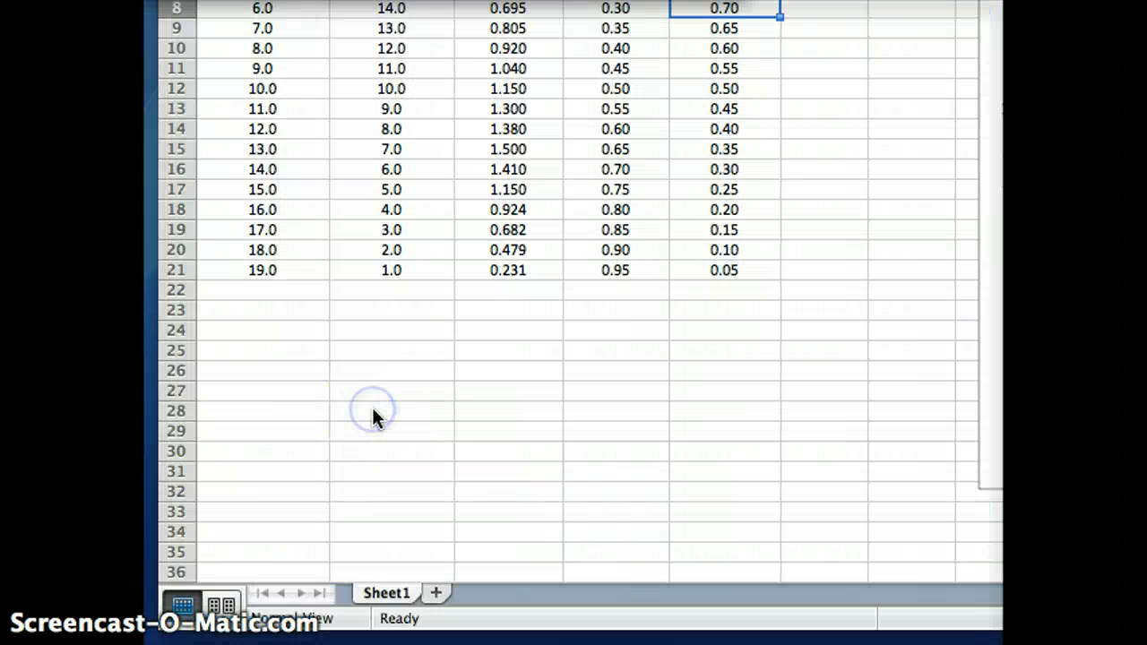
Step: Record the mole ratio .67 I and .33 Pb in B28:B29 below the data
click(391, 411)
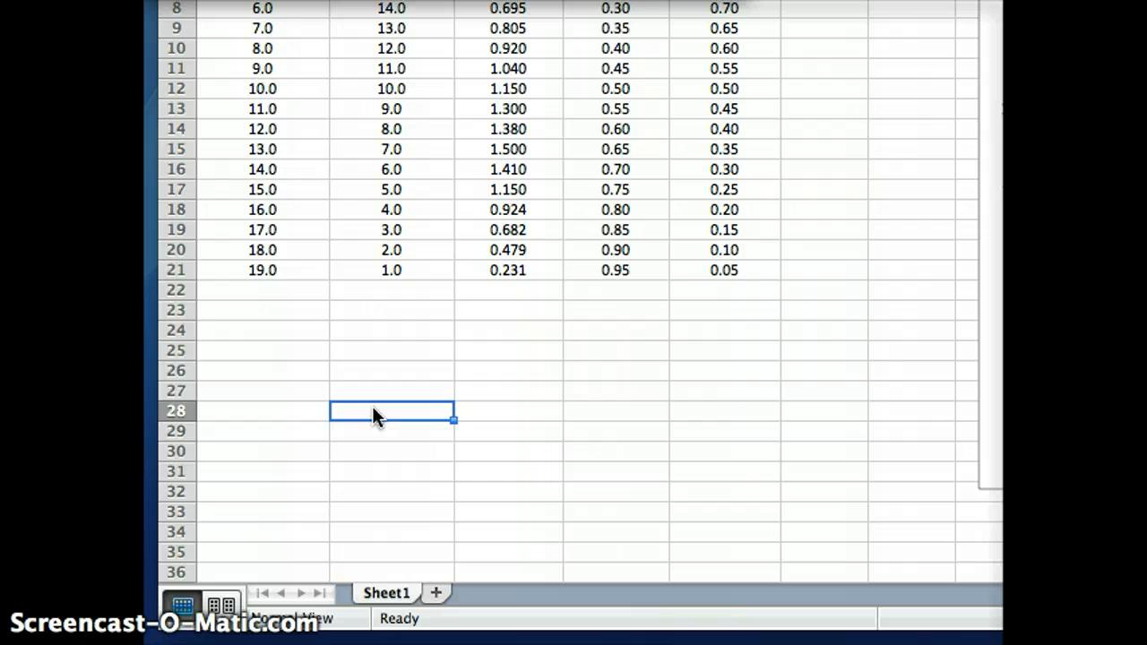
text(.67 l)
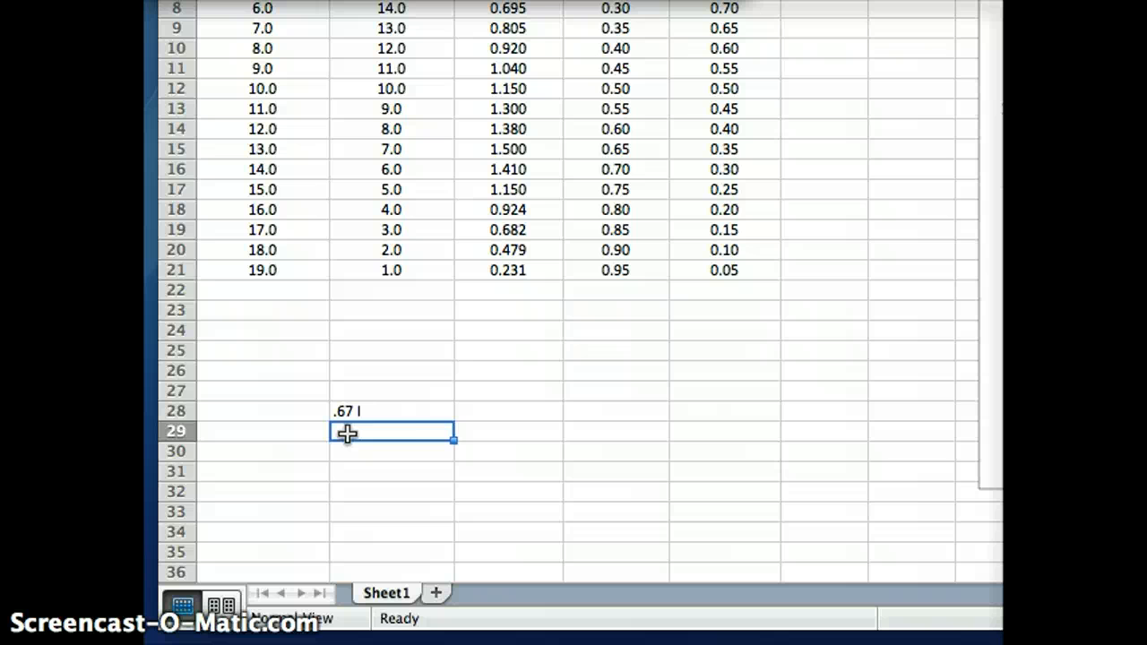
text(.2)
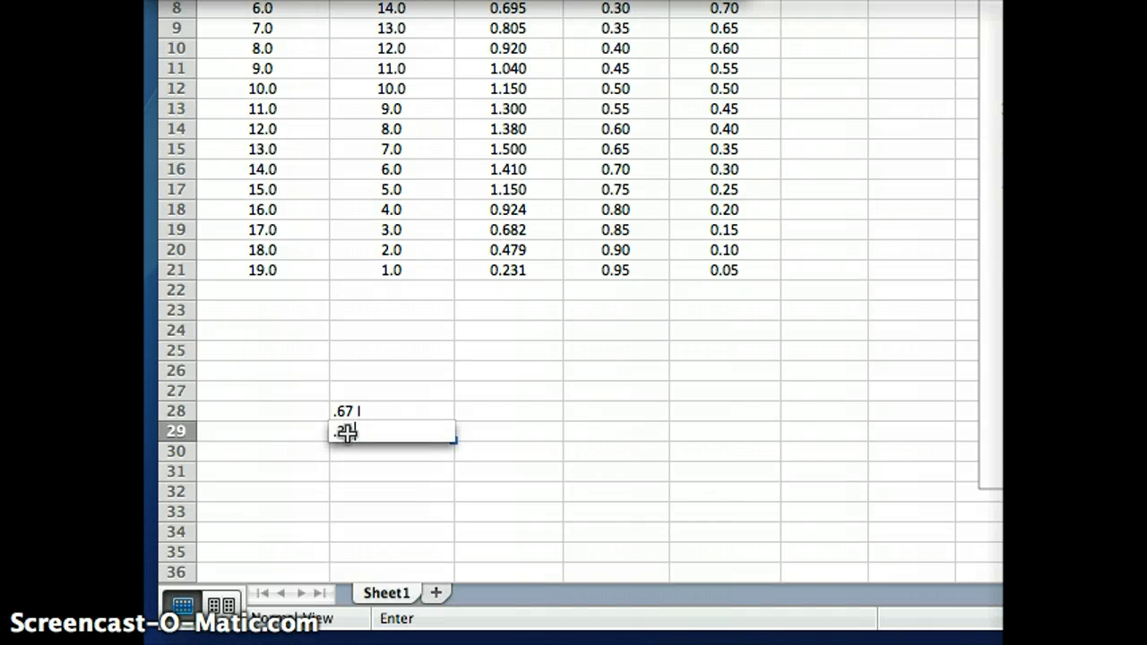
text(pb)
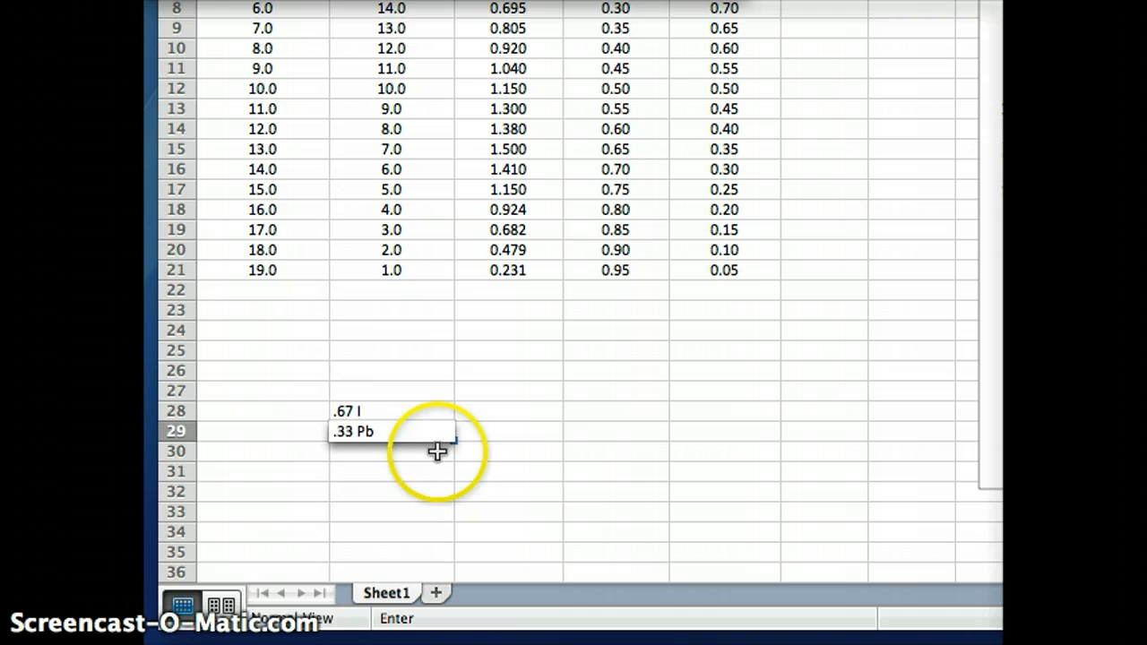
Step: Add the whole-number ratio 2 I : 1 Pb in C28:C29 and the formula PbI2 in D28
click(508, 411)
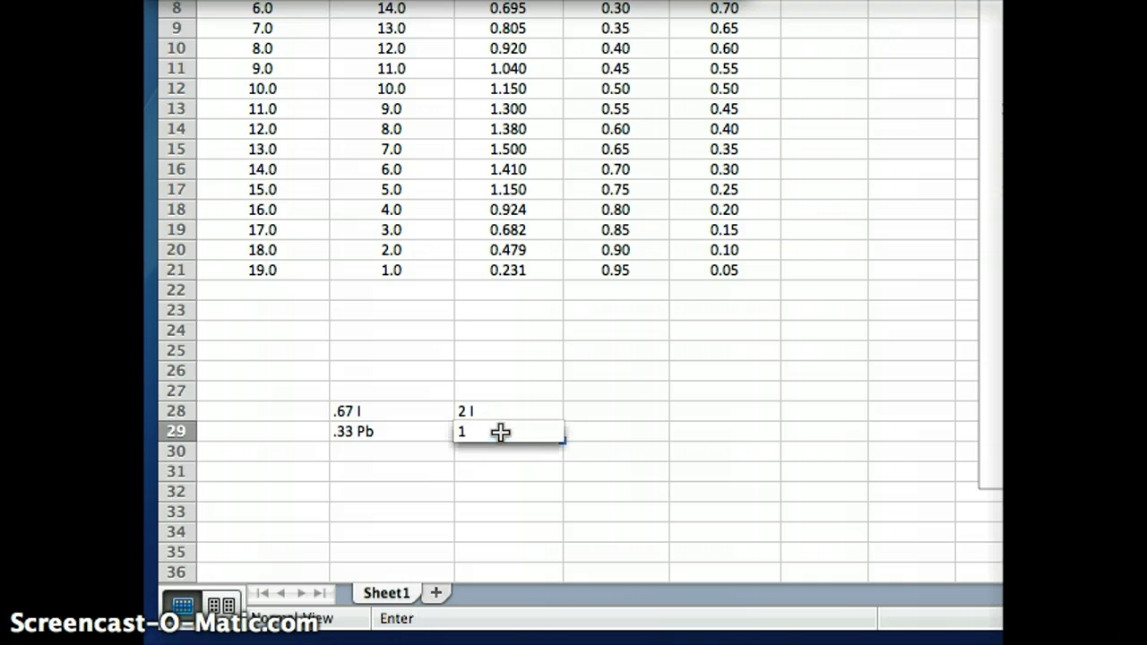
text(Pb)
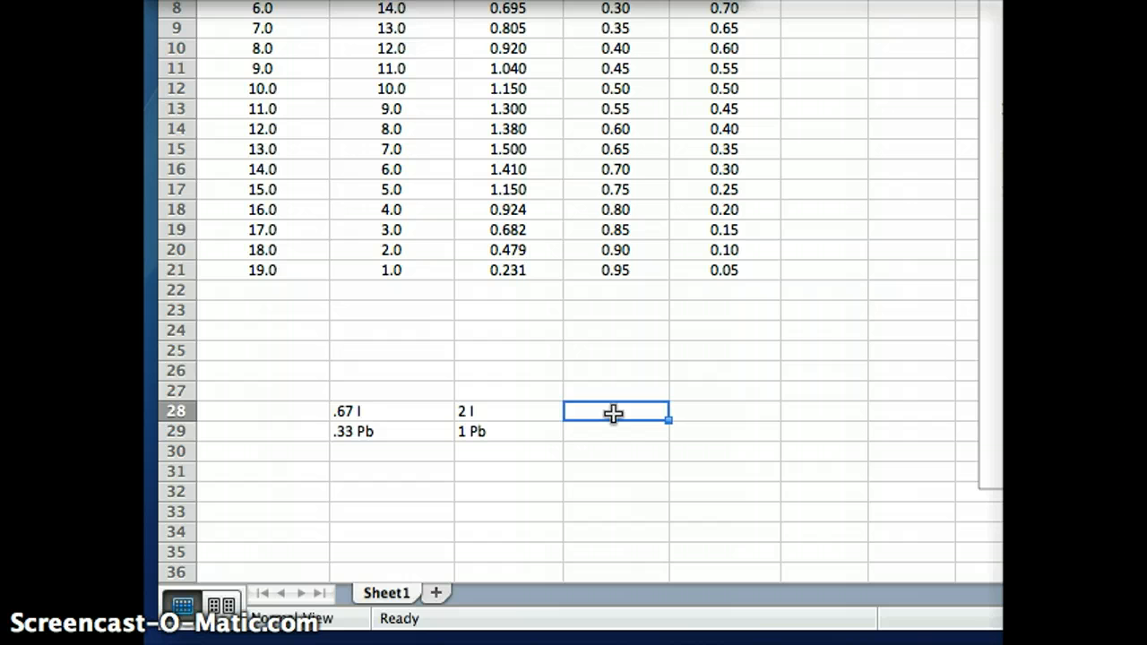
text(PbI)
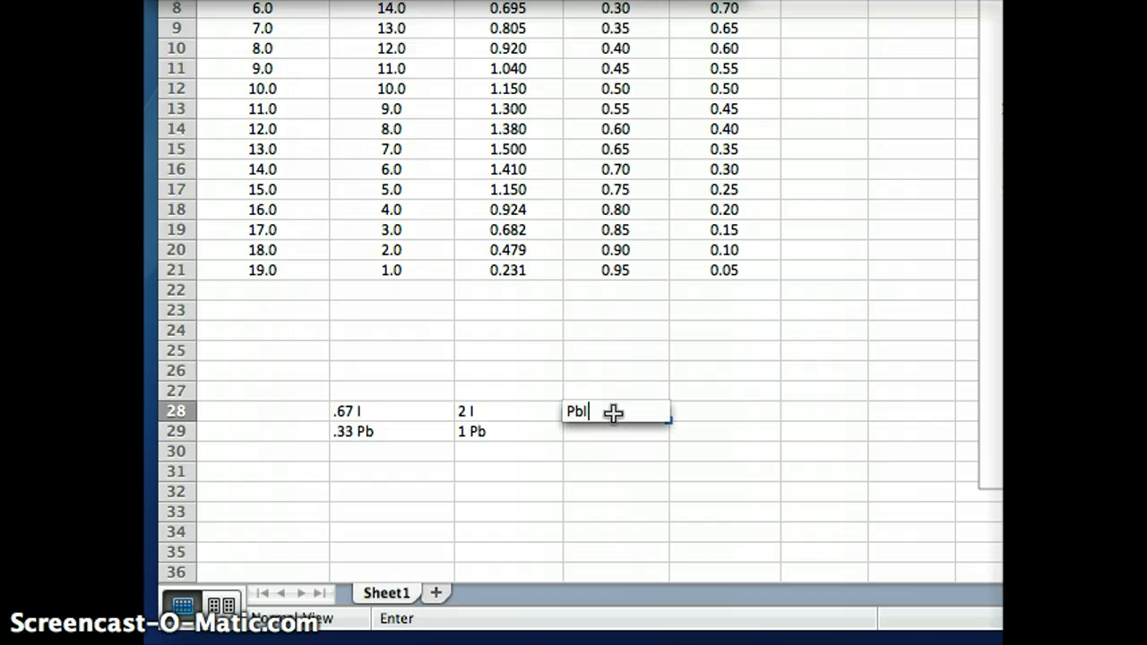
text(2)
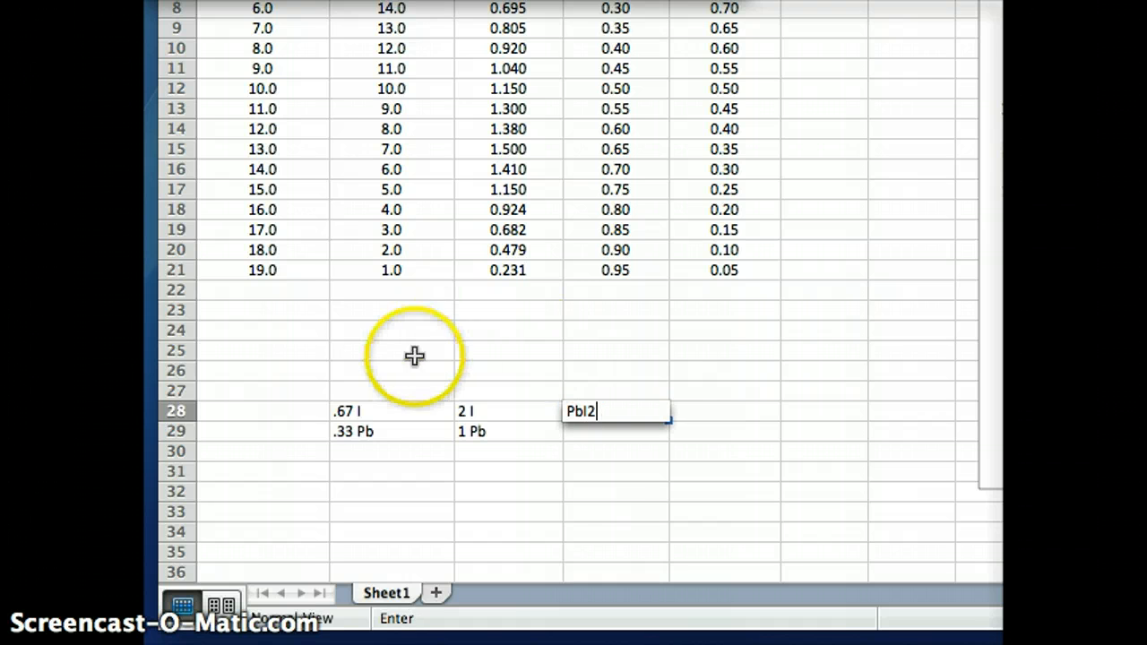